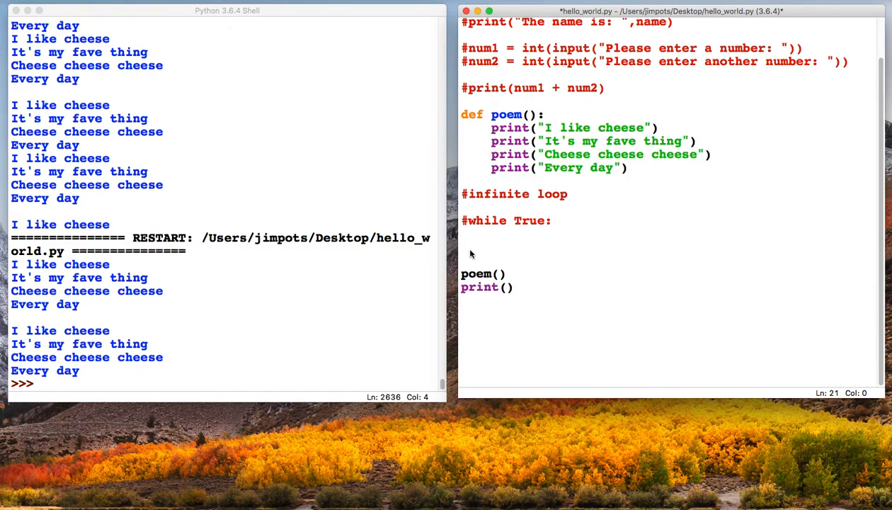
# Write 'for x in range(9):' on the blank line after the '#while True:' comment.
pyautogui.click(462, 248)
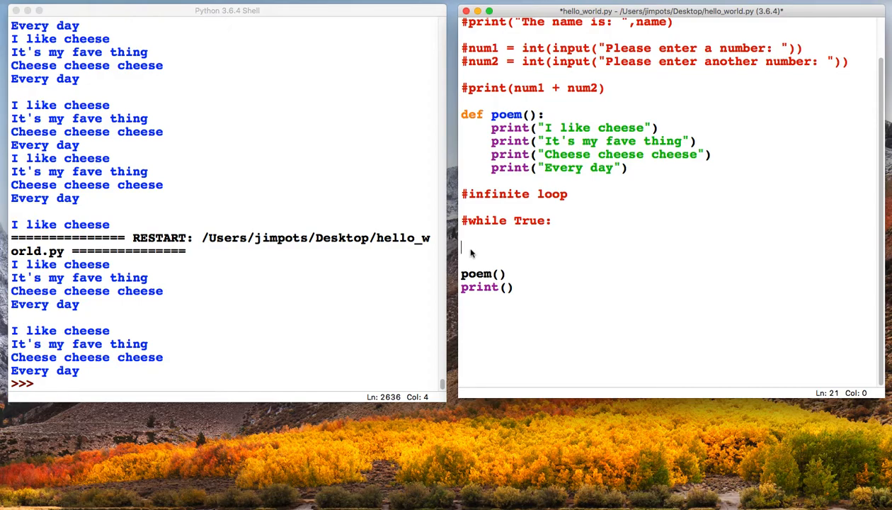
pyautogui.write('for x in r')
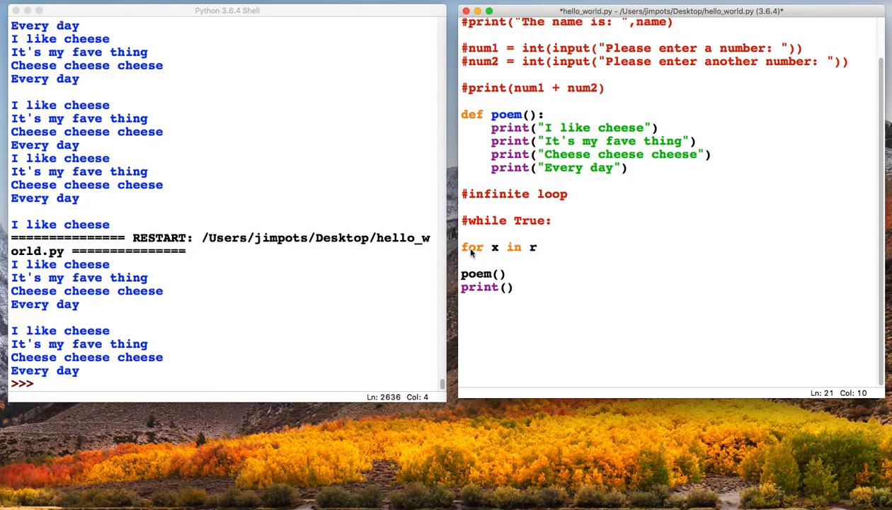
pyautogui.write('ange(')
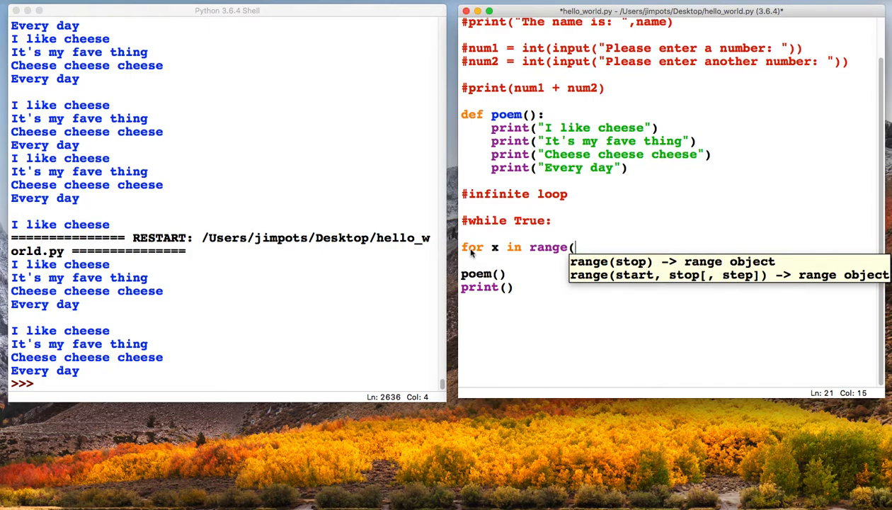
pyautogui.write('9')
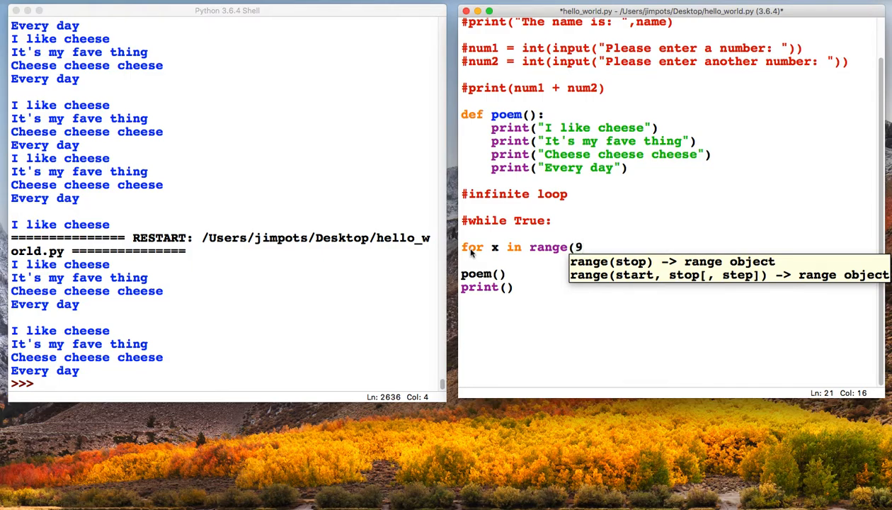
pyautogui.write(')')
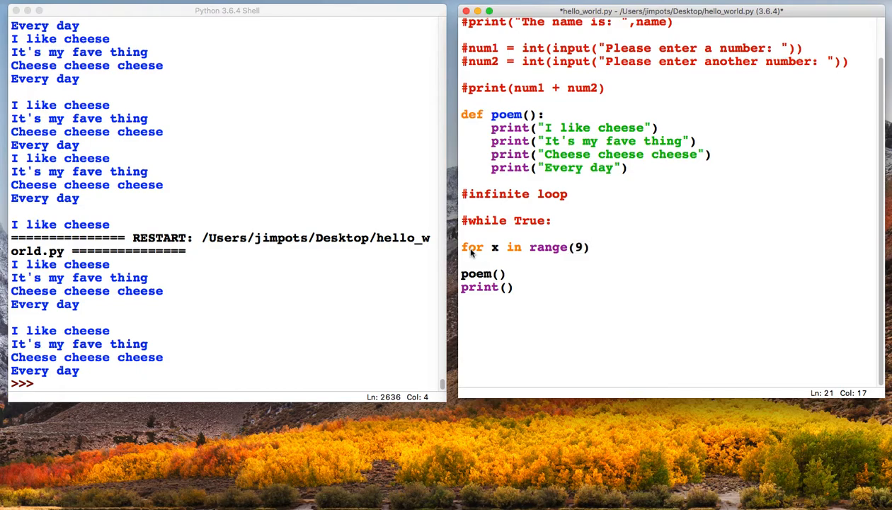
pyautogui.write(':')
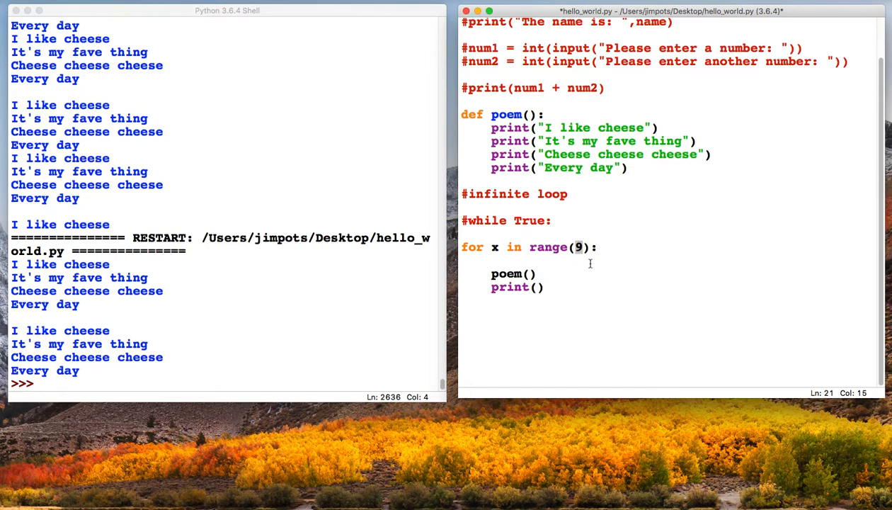
# Change the loop to range(4), then save and run hello_world.py to print the poem four times.
pyautogui.write('4')
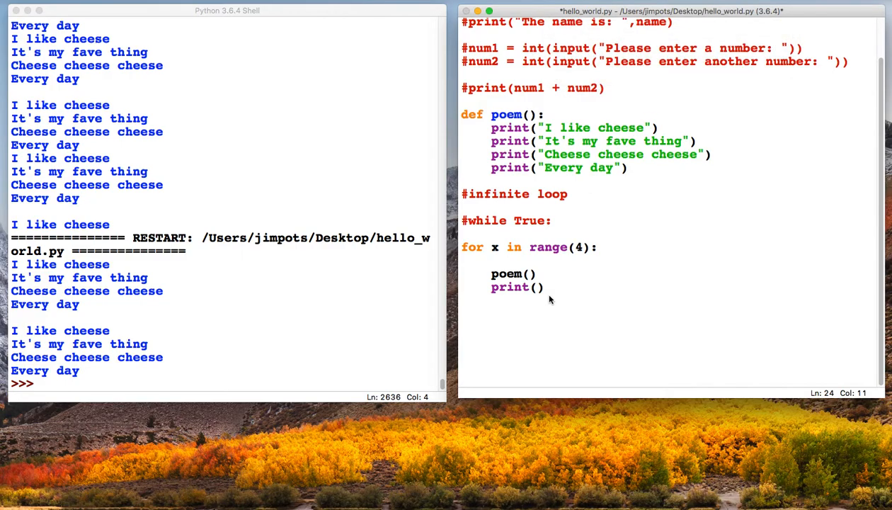
pyautogui.press('F5')
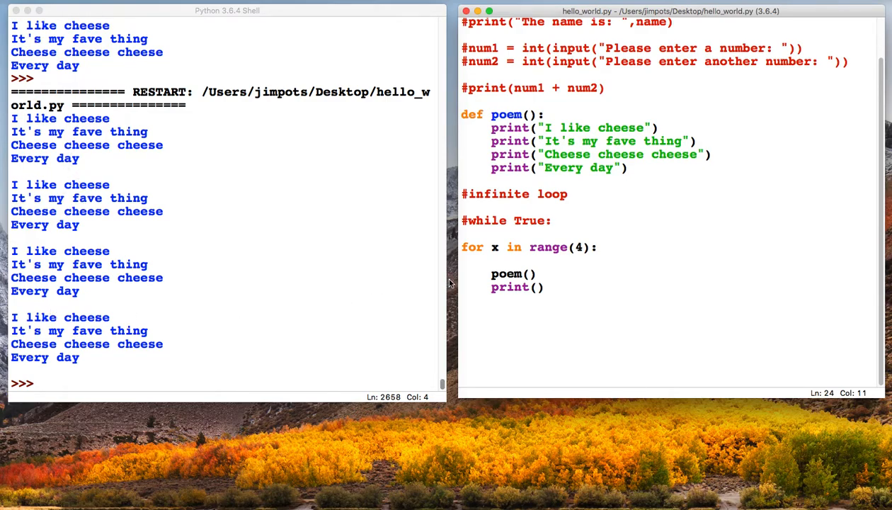
pyautogui.moveTo(453, 283)
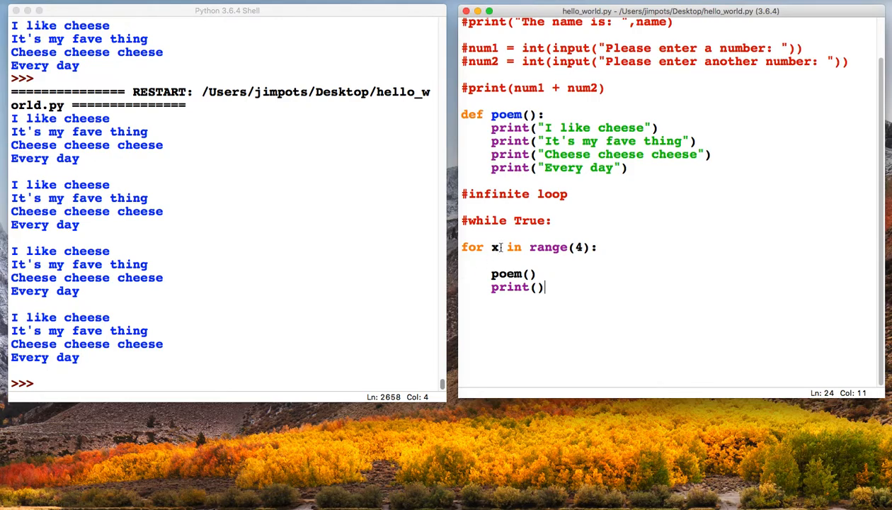
# Replace poem() and print() with print(x), then save and run to print 0 through 3.
pyautogui.doubleClick(494, 247)
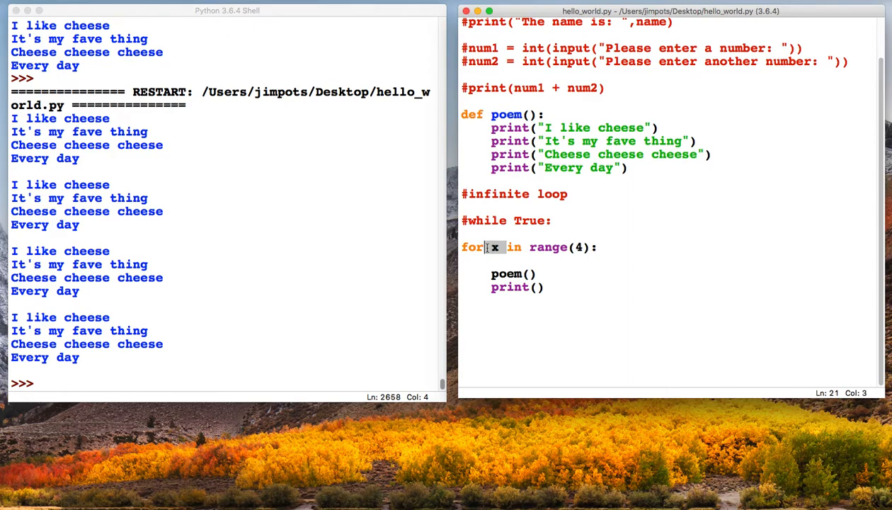
pyautogui.moveTo(548, 287)
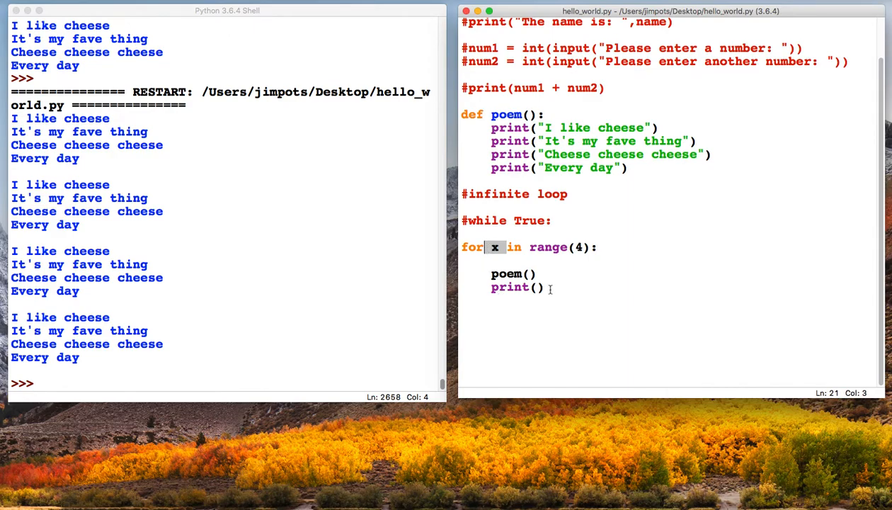
pyautogui.moveTo(490, 287); pyautogui.dragTo(543, 273)
pyautogui.write('print')
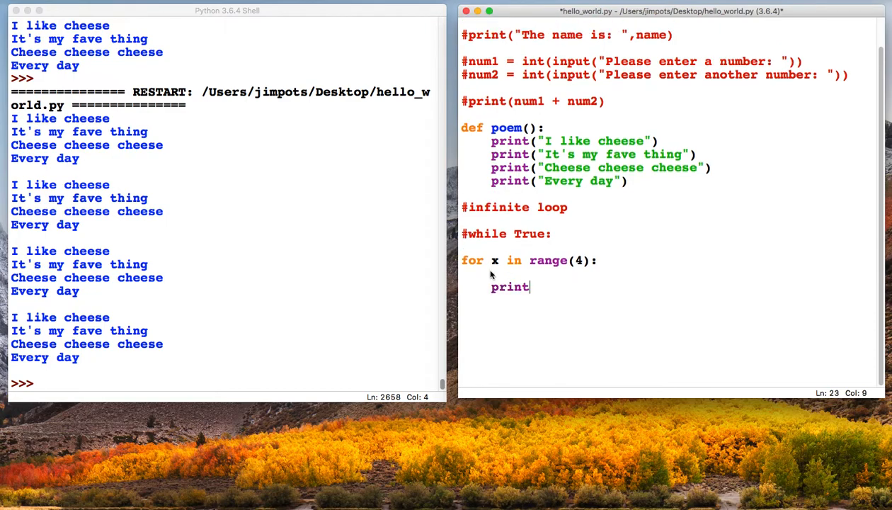
pyautogui.write('(x)')
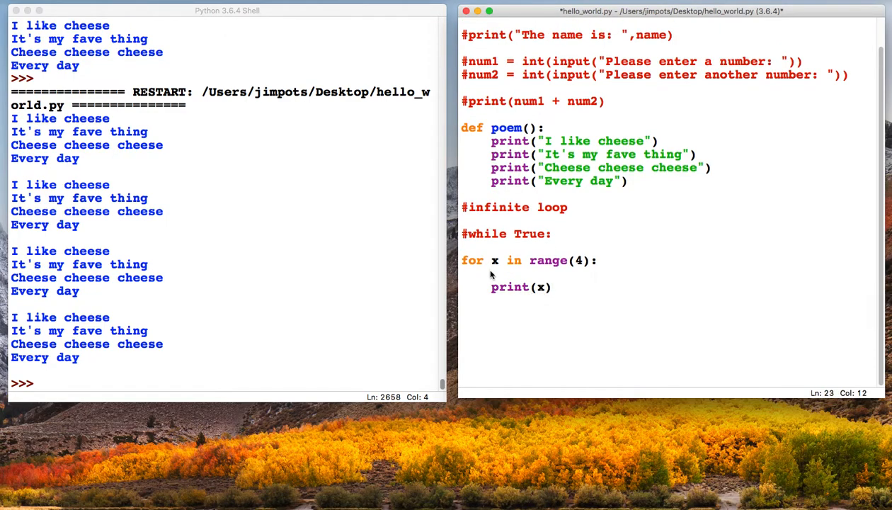
pyautogui.moveTo(547, 294)
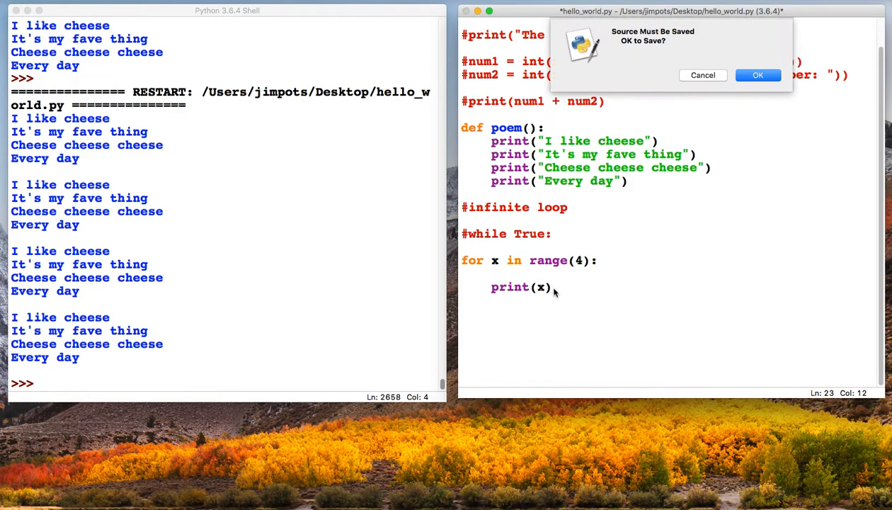
pyautogui.click(758, 75)
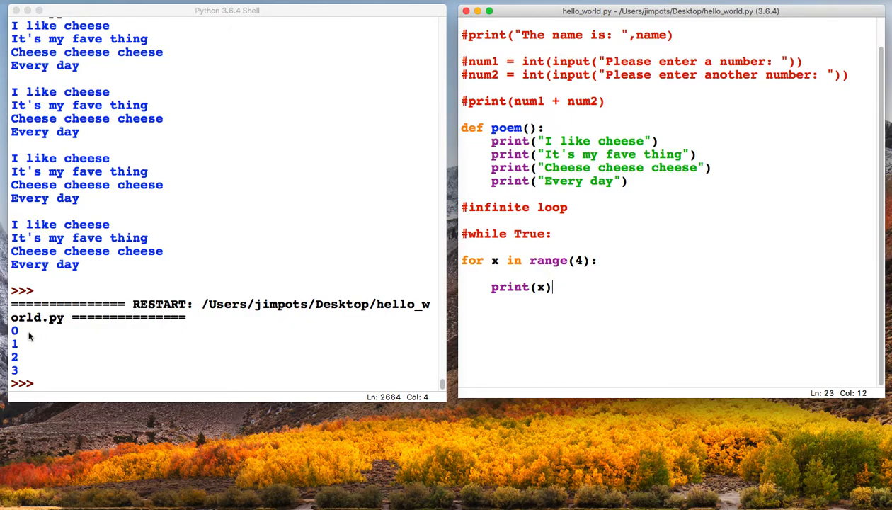
pyautogui.moveTo(18, 370)
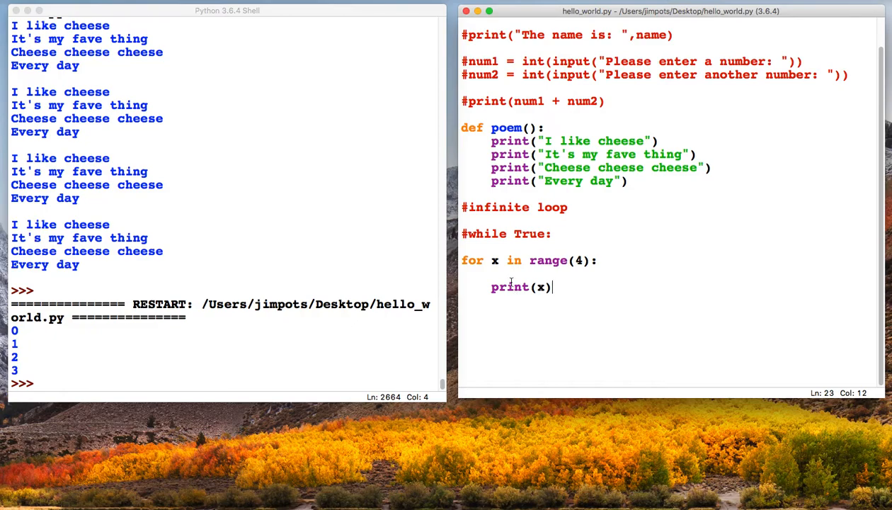
pyautogui.doubleClick(495, 260)
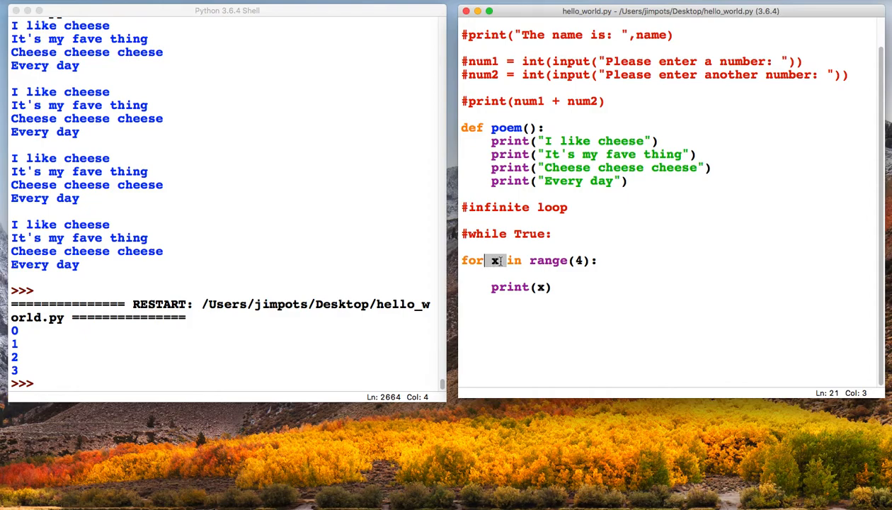
pyautogui.click(497, 261)
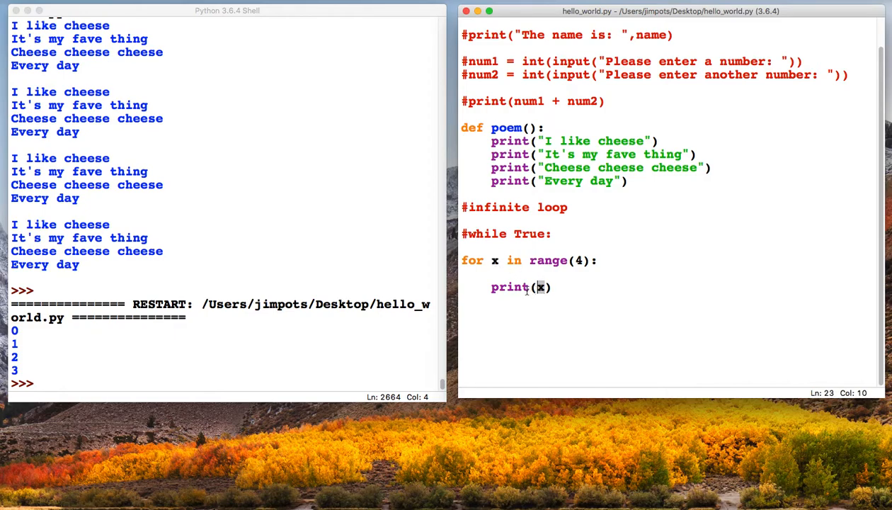
pyautogui.moveTo(471, 267)
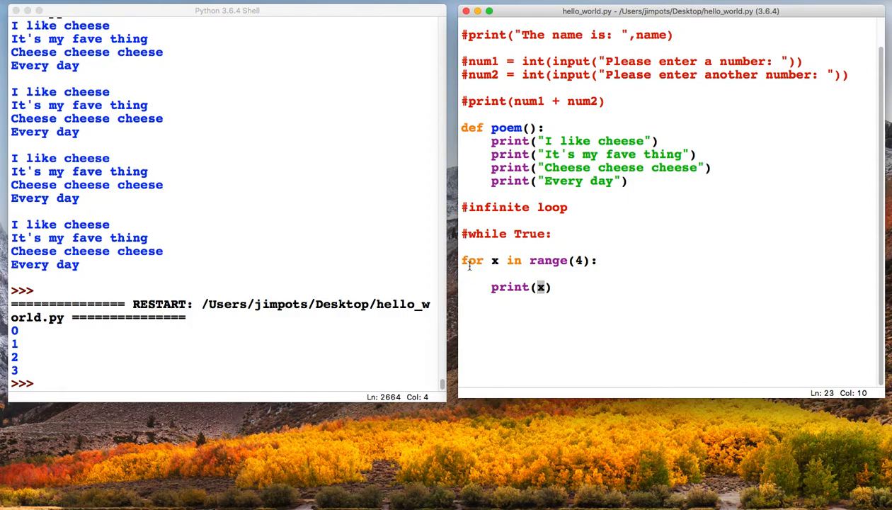
pyautogui.doubleClick(494, 260)
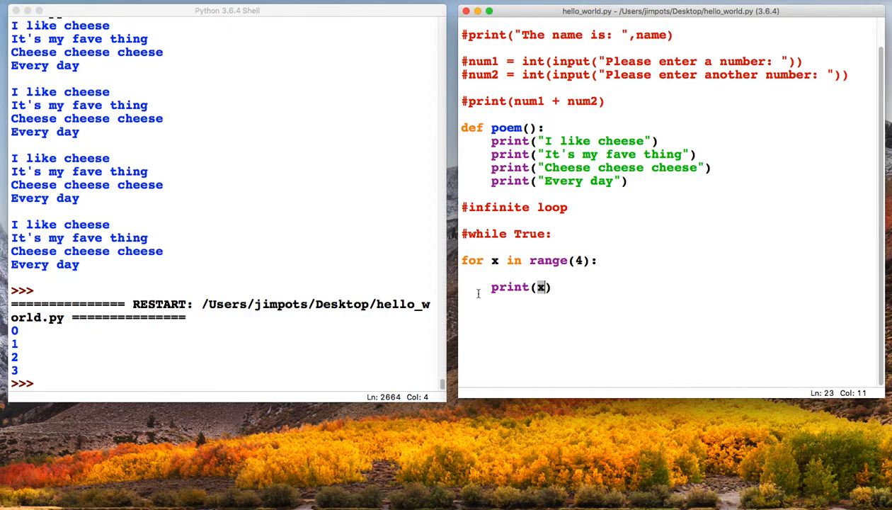
pyautogui.doubleClick(495, 261)
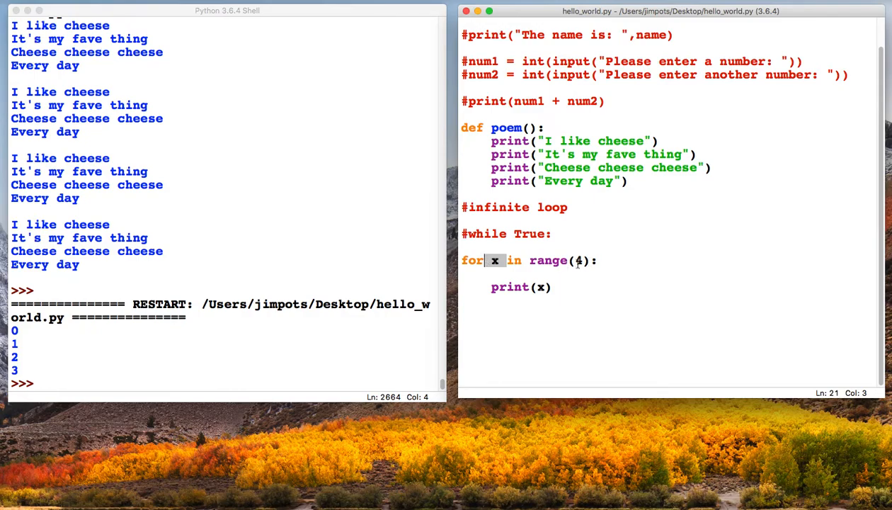
# Change range(4) to range(2,6), then save and rerun to print 2 through 5.
pyautogui.click(585, 260)
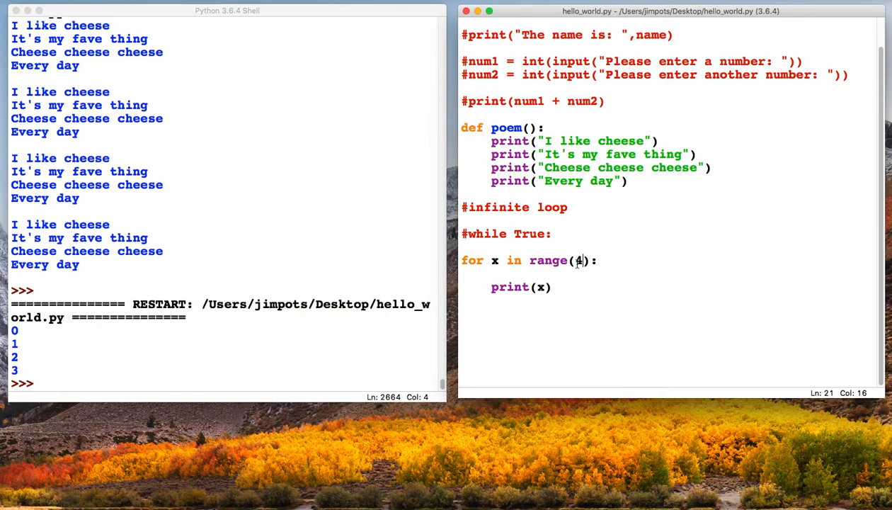
pyautogui.press('Backspace')
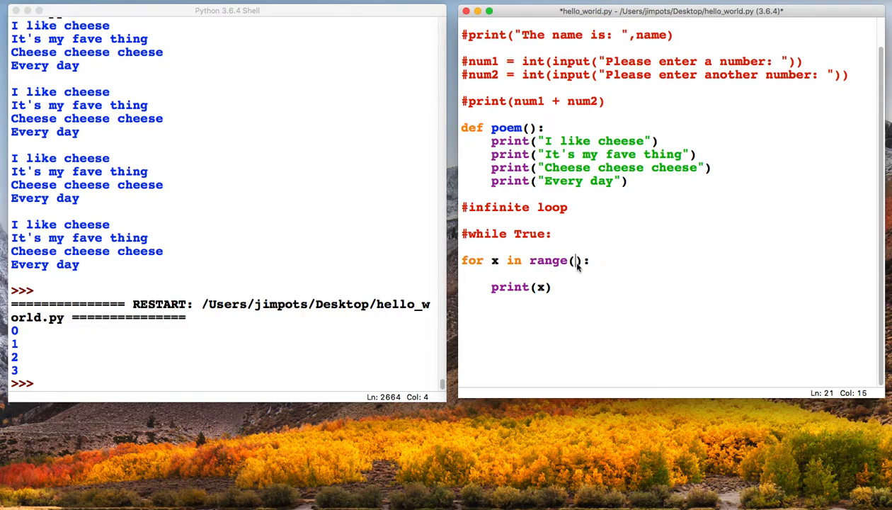
pyautogui.write('2,6')
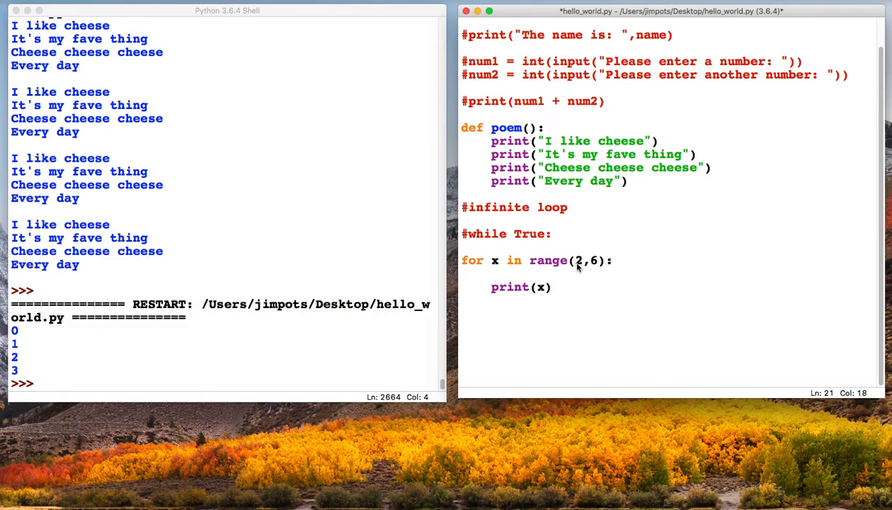
pyautogui.moveTo(549, 291)
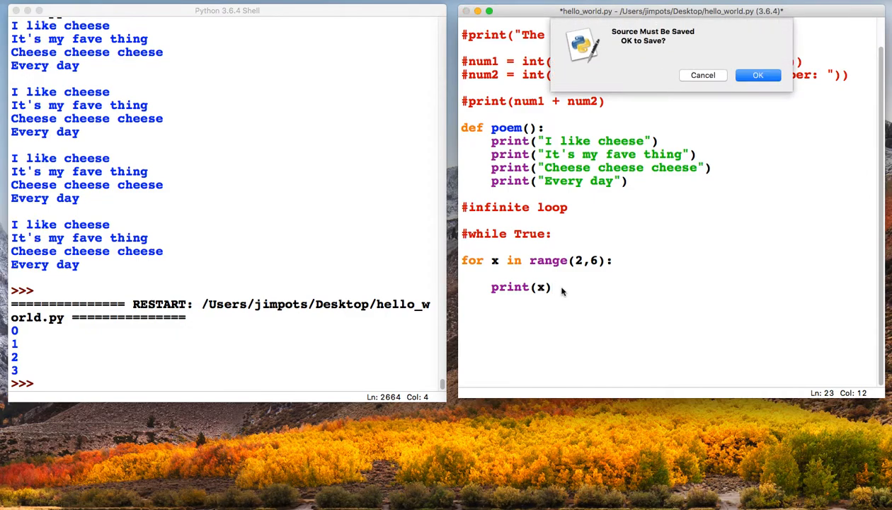
pyautogui.click(758, 75)
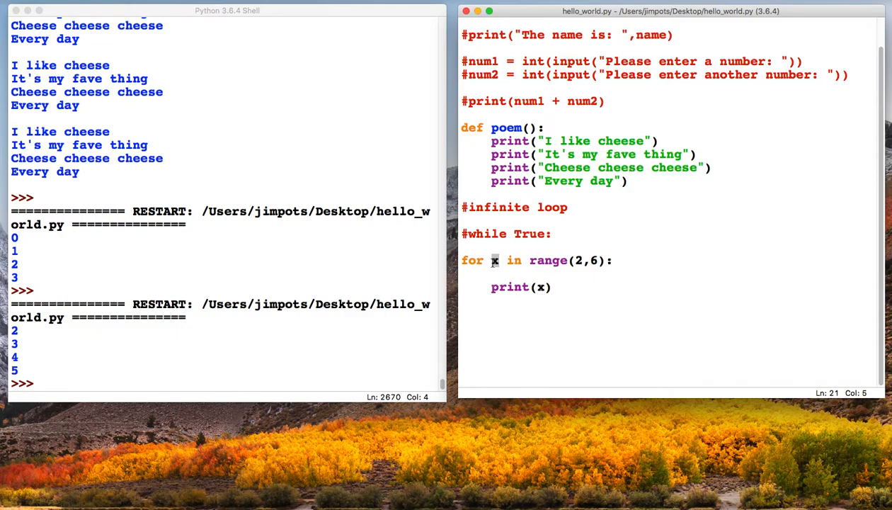
pyautogui.moveTo(535, 288)
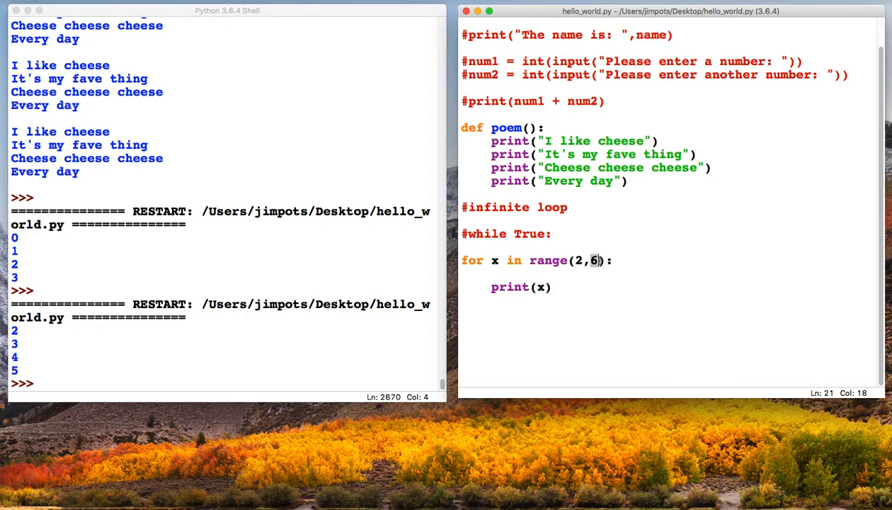
pyautogui.moveTo(495, 261)
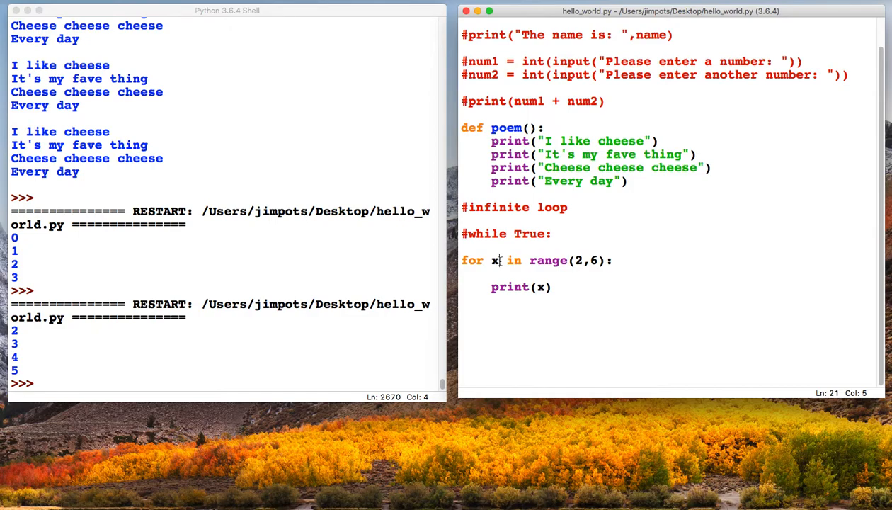
pyautogui.doubleClick(492, 260)
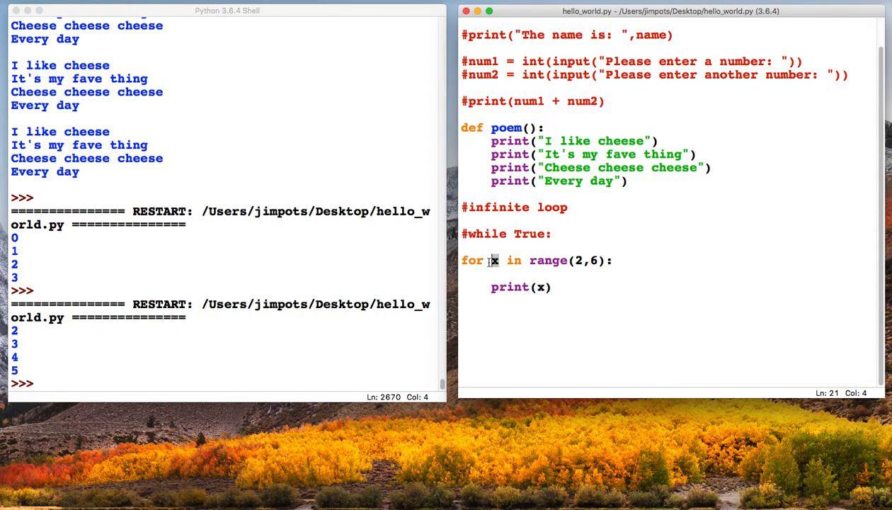
pyautogui.doubleClick(522, 286)
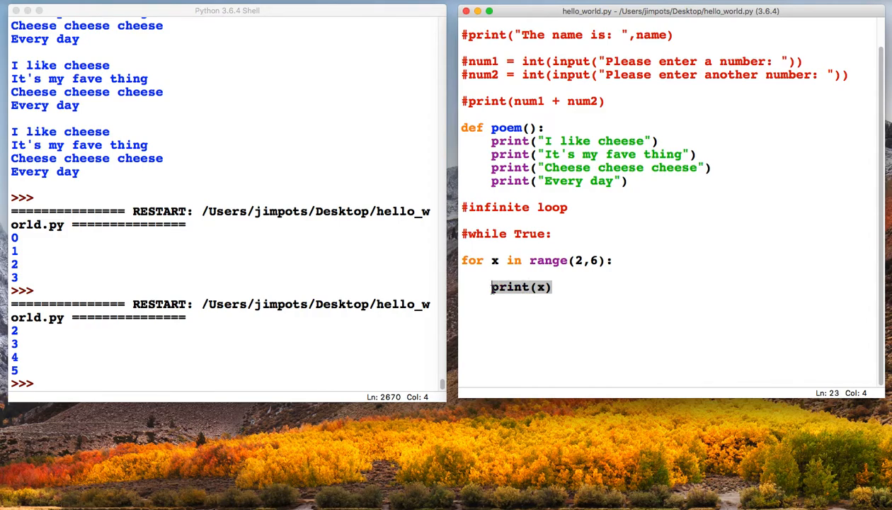
# Edit the loop body so it reads print(x * x).
pyautogui.click(543, 287)
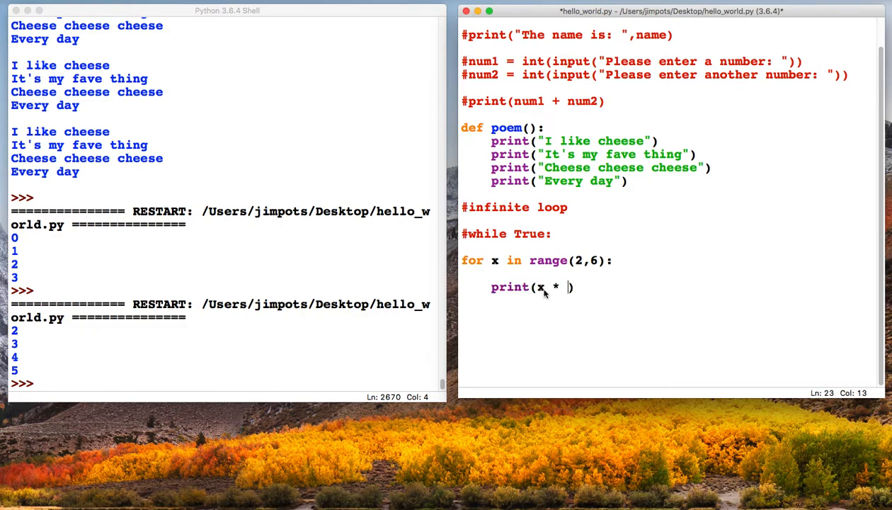
pyautogui.write('x')
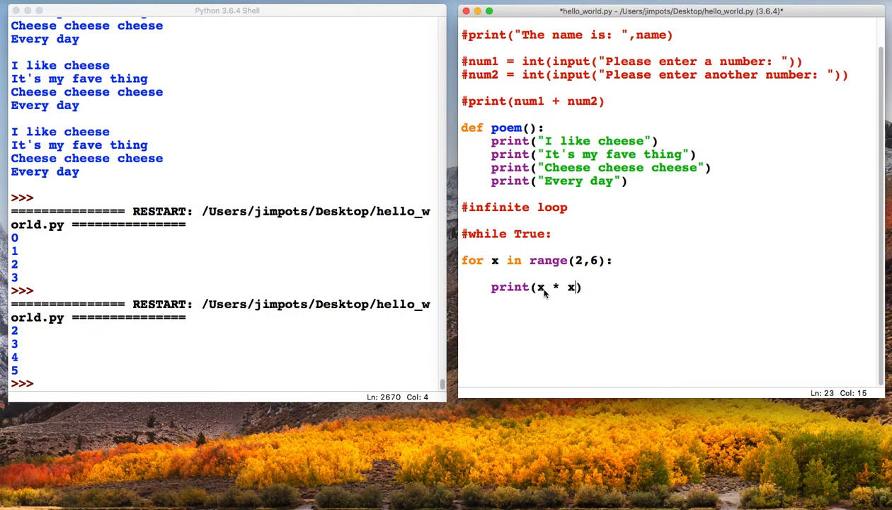
pyautogui.moveTo(557, 288)
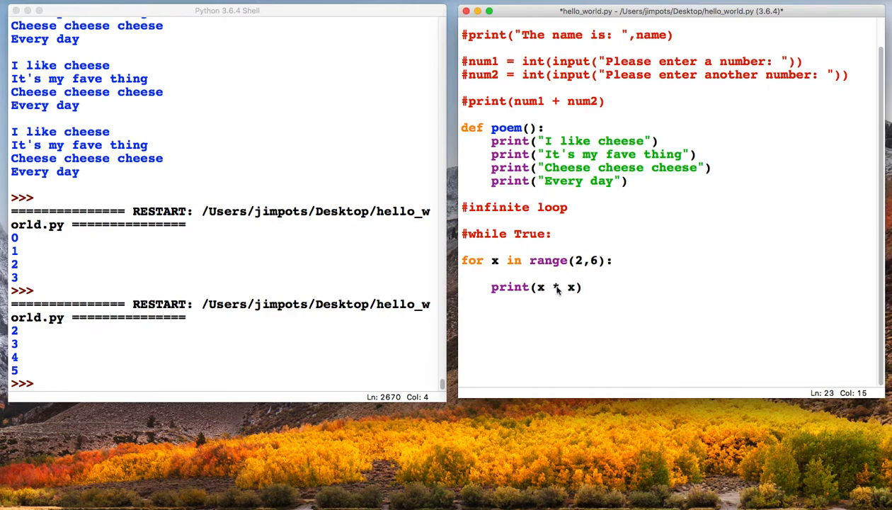